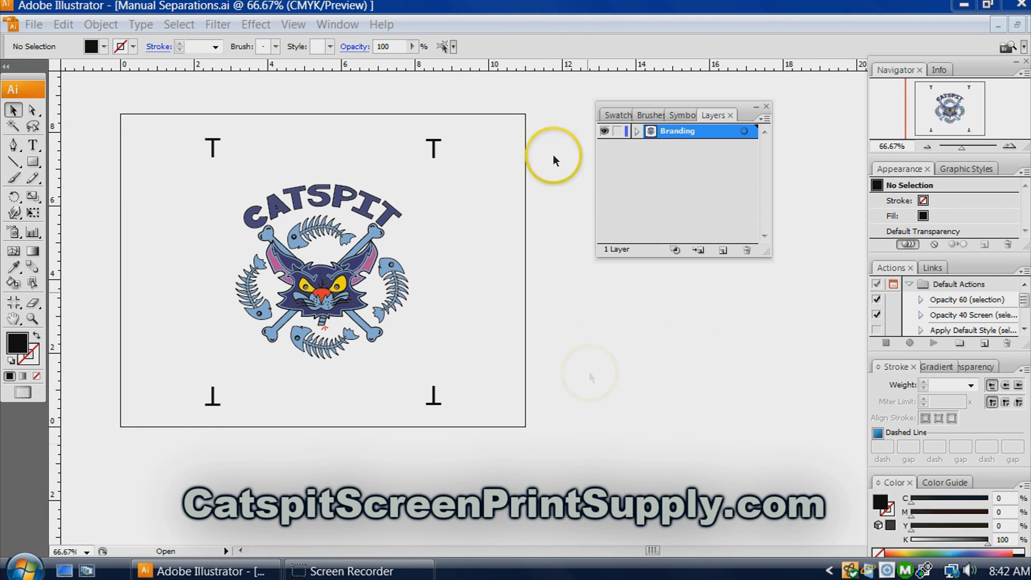
pyautogui.moveTo(616, 422)
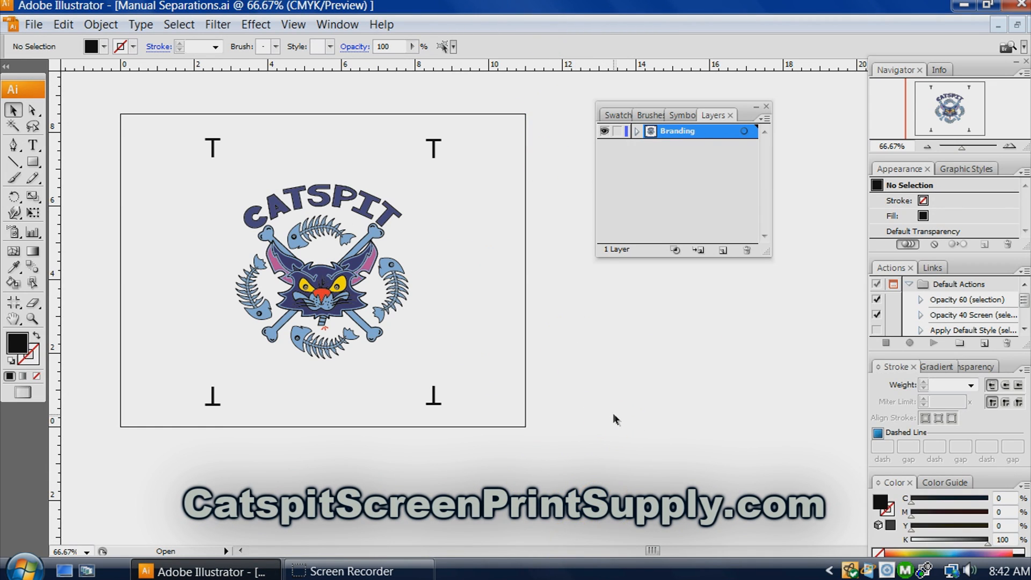
pyautogui.moveTo(621, 432)
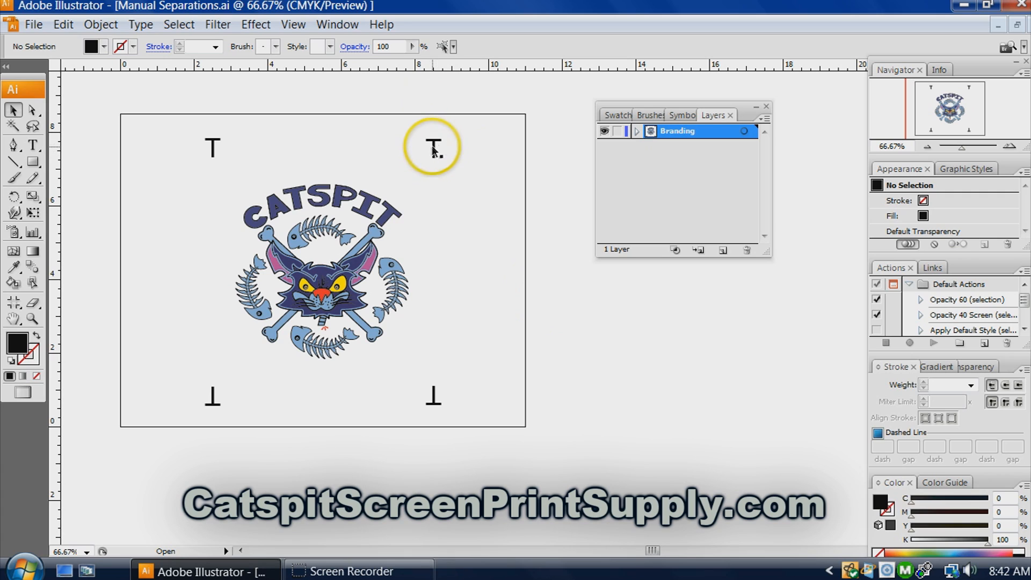
# Select the T registration marks around the Catspit logo, starting with the top-right one.
pyautogui.click(433, 153)
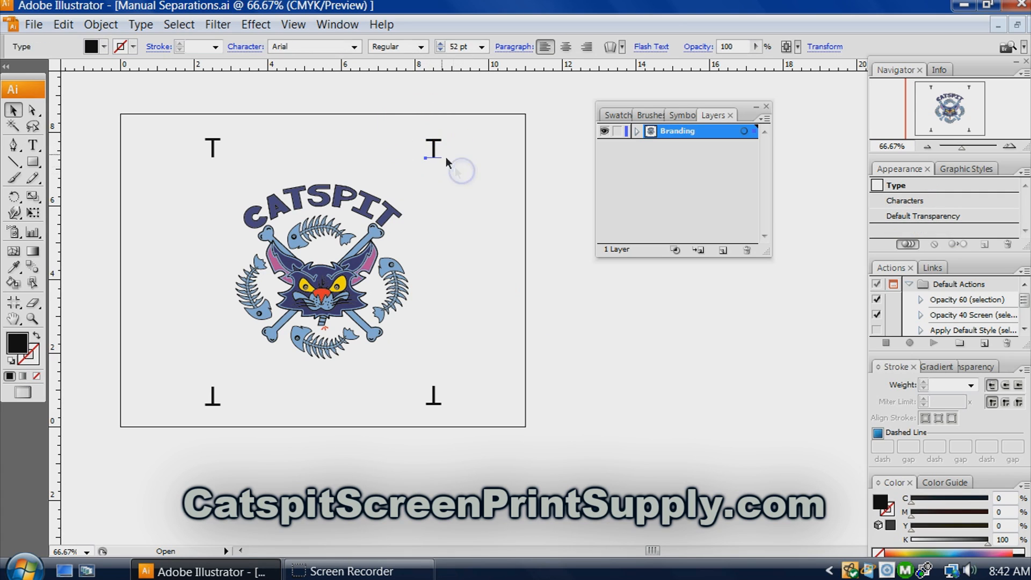
pyautogui.moveTo(254, 133)
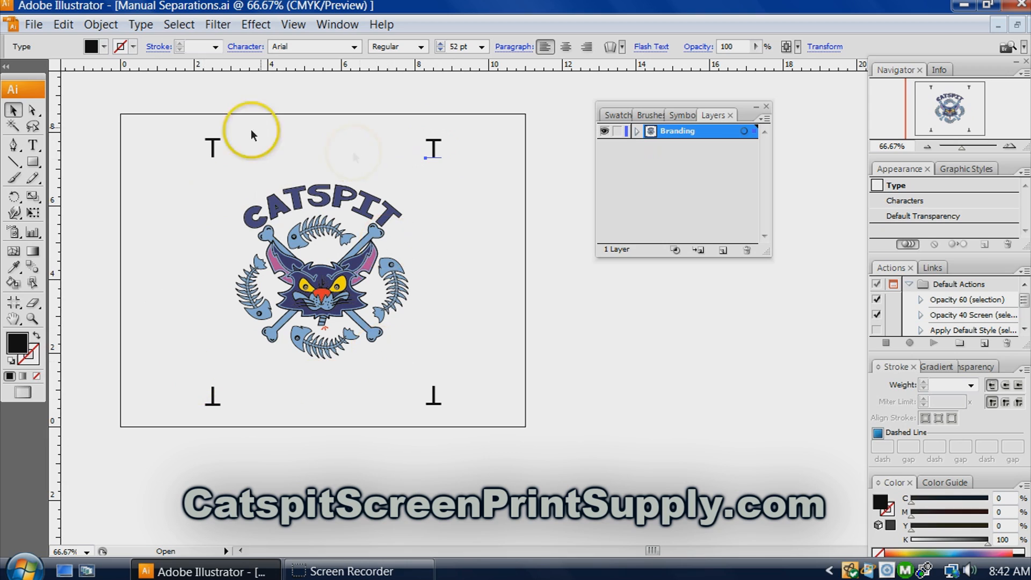
pyautogui.moveTo(492, 272)
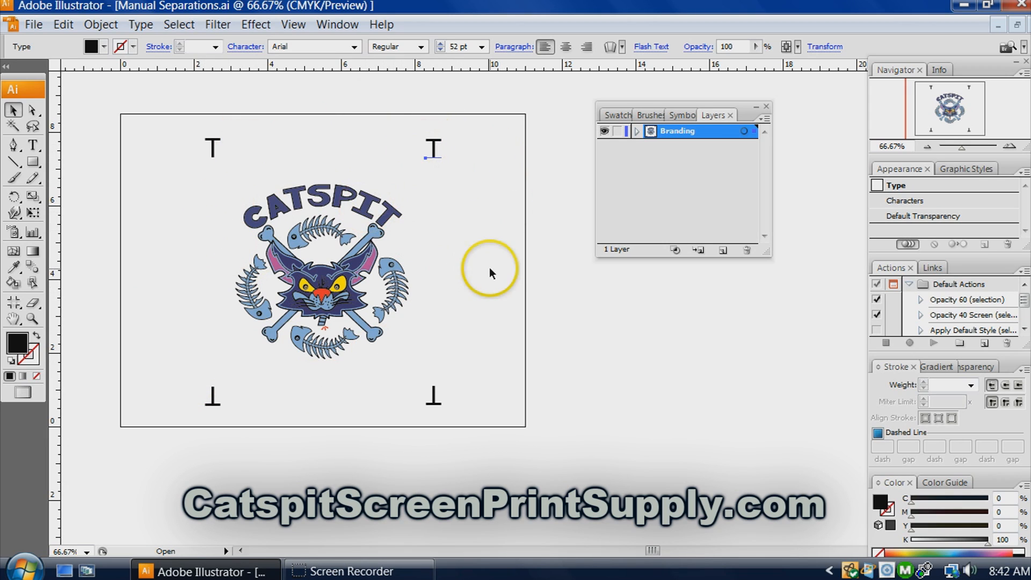
pyautogui.moveTo(513, 172)
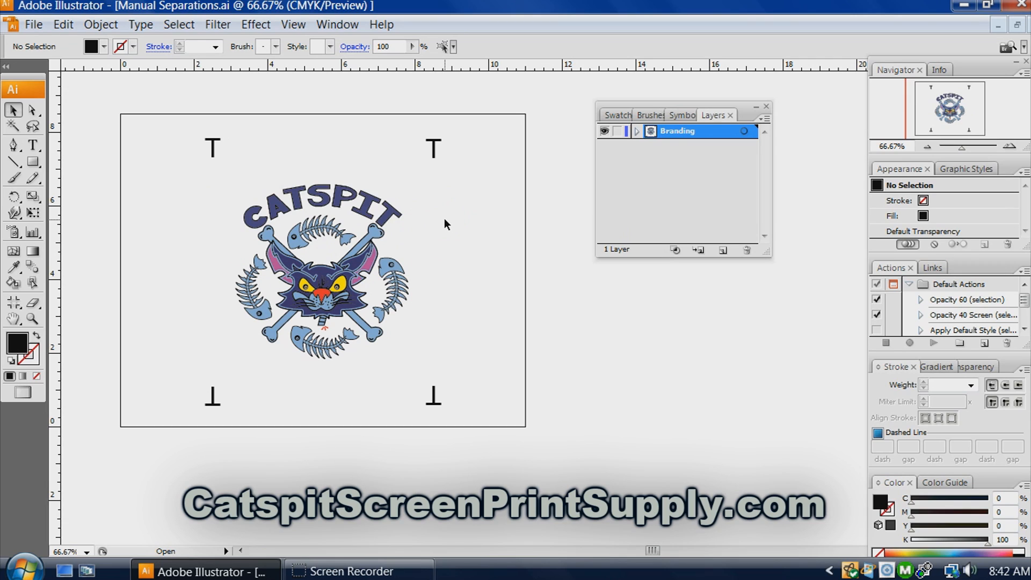
pyautogui.click(454, 224)
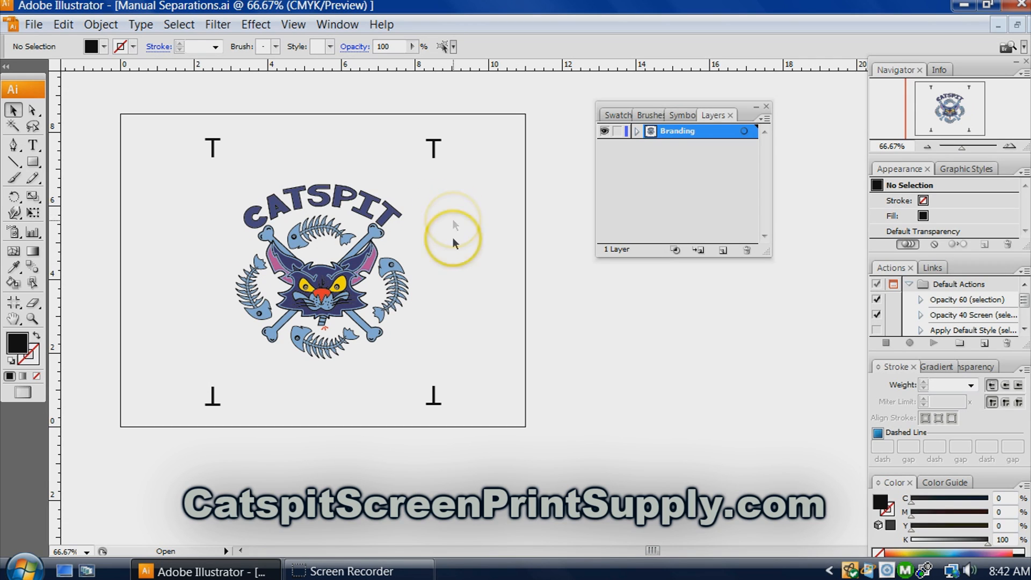
pyautogui.moveTo(527, 189)
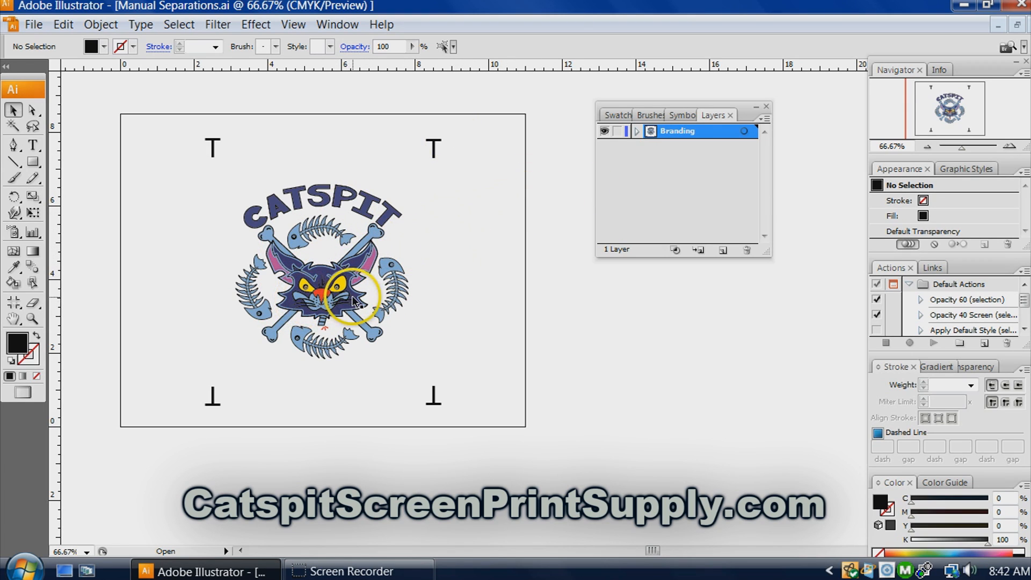
pyautogui.moveTo(466, 248)
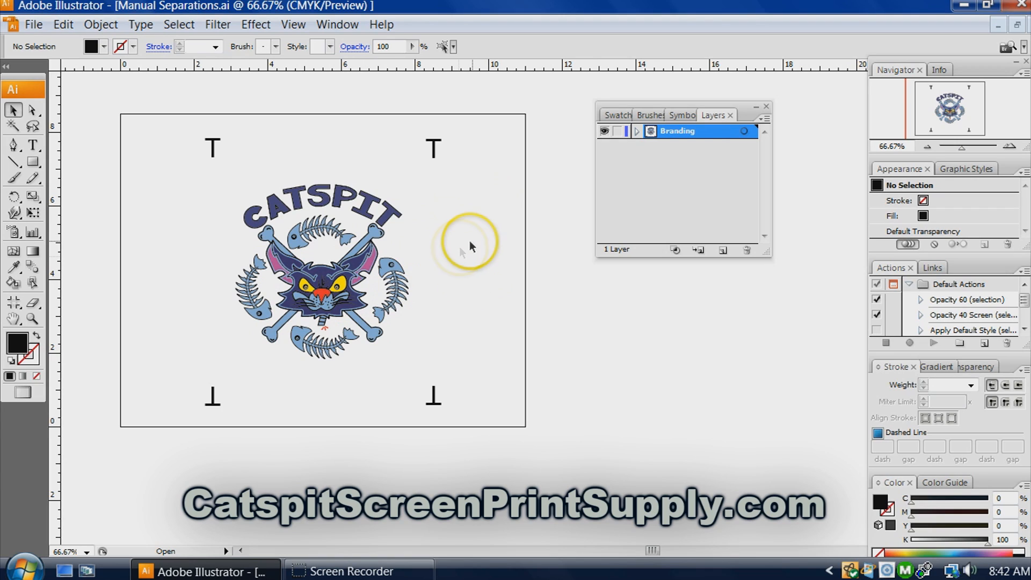
pyautogui.moveTo(221, 190)
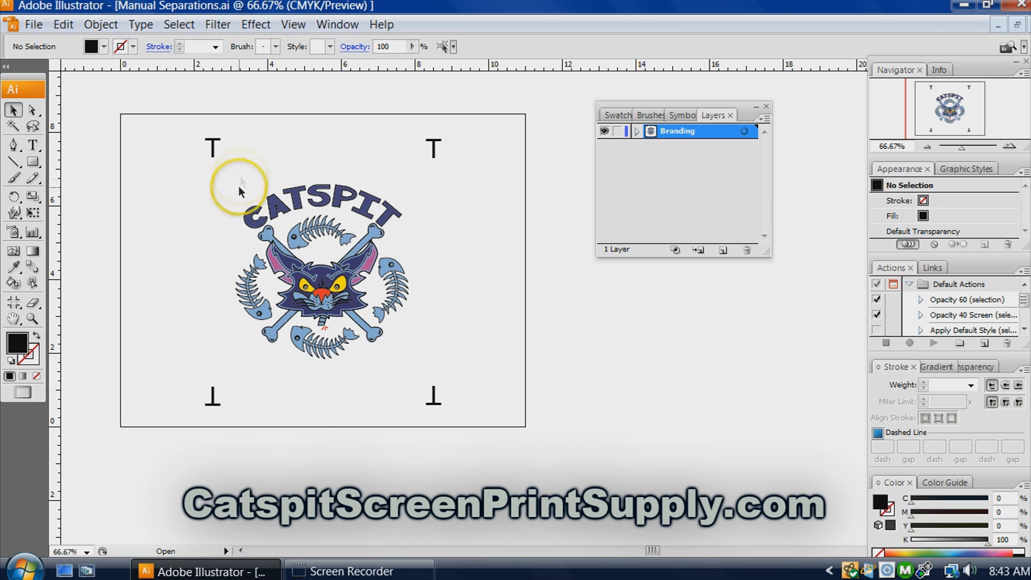
pyautogui.moveTo(370, 249)
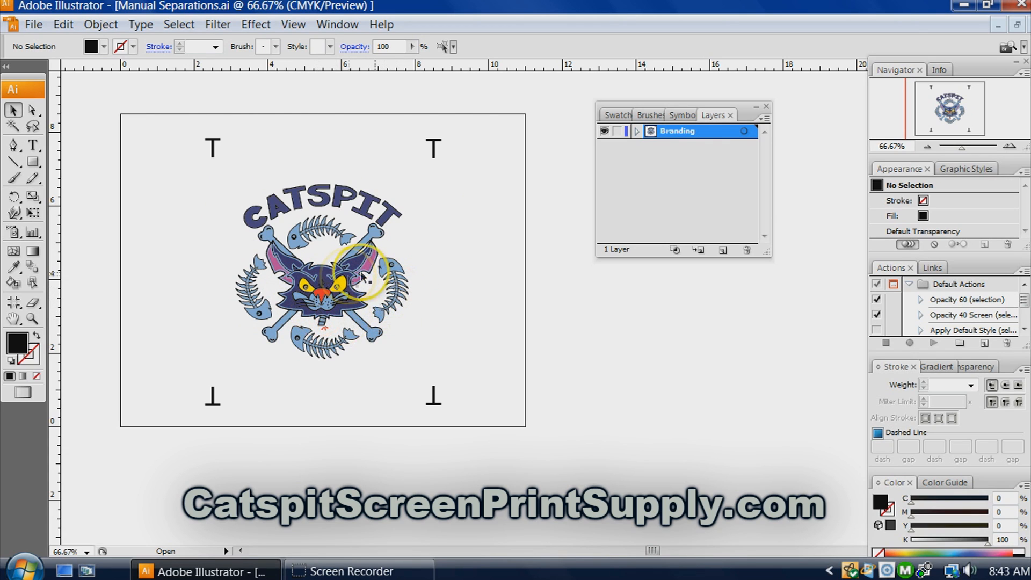
pyautogui.moveTo(468, 216)
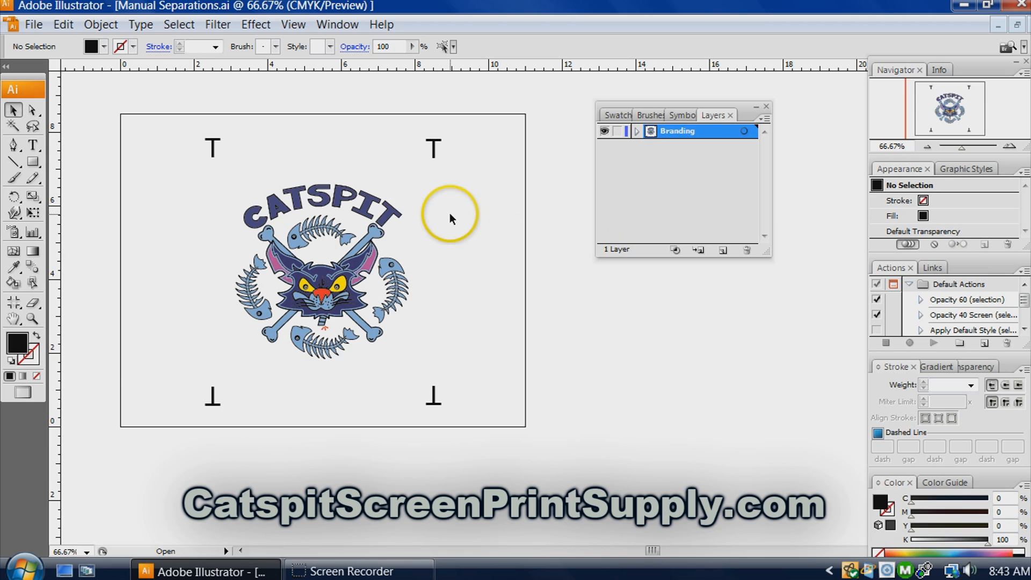
pyautogui.moveTo(491, 194)
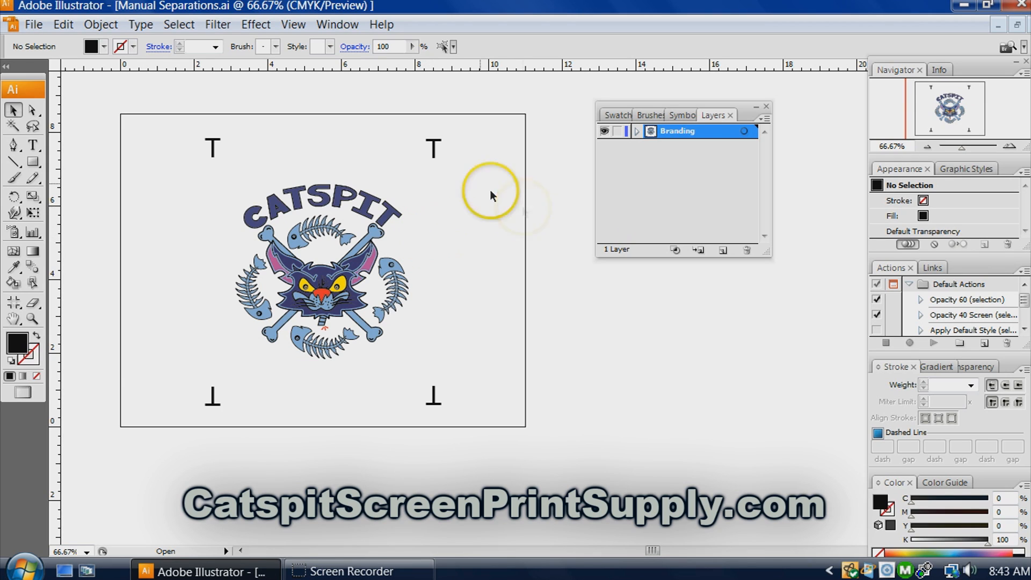
pyautogui.click(212, 146)
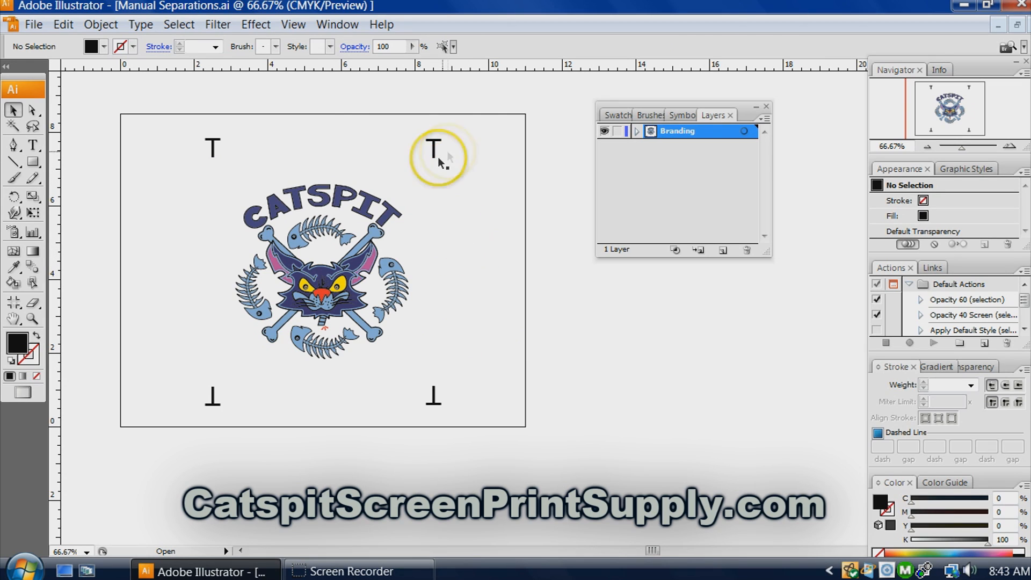
pyautogui.moveTo(612, 126)
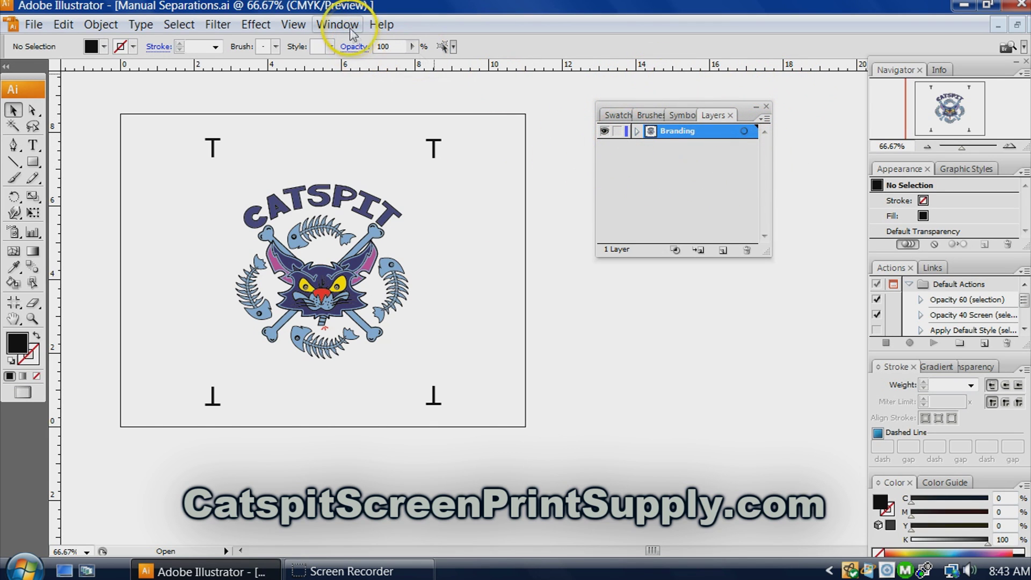
# Bring the Swatches panel into view in the floating panel group.
pyautogui.click(337, 24)
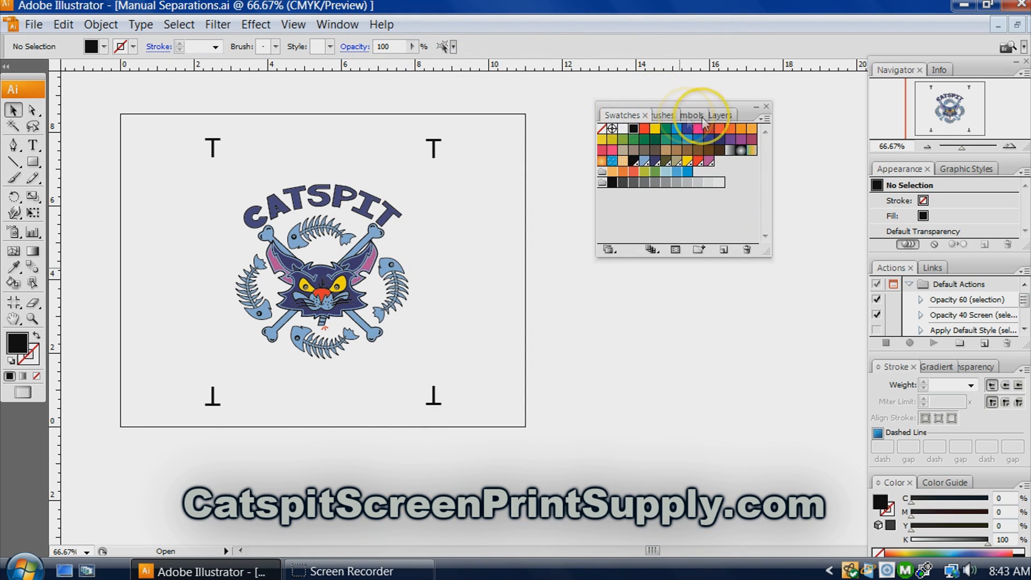
pyautogui.click(720, 115)
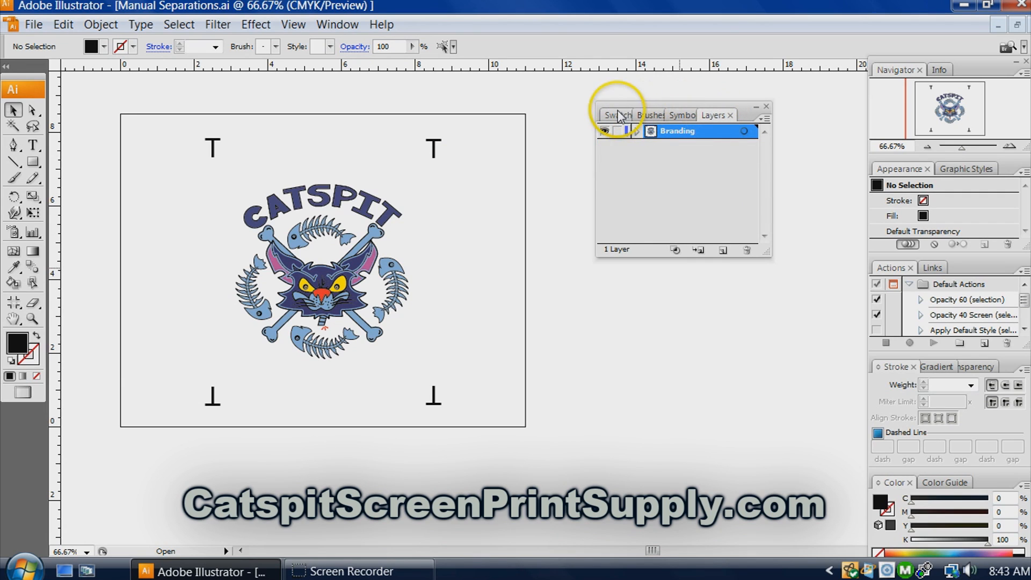
pyautogui.click(615, 115)
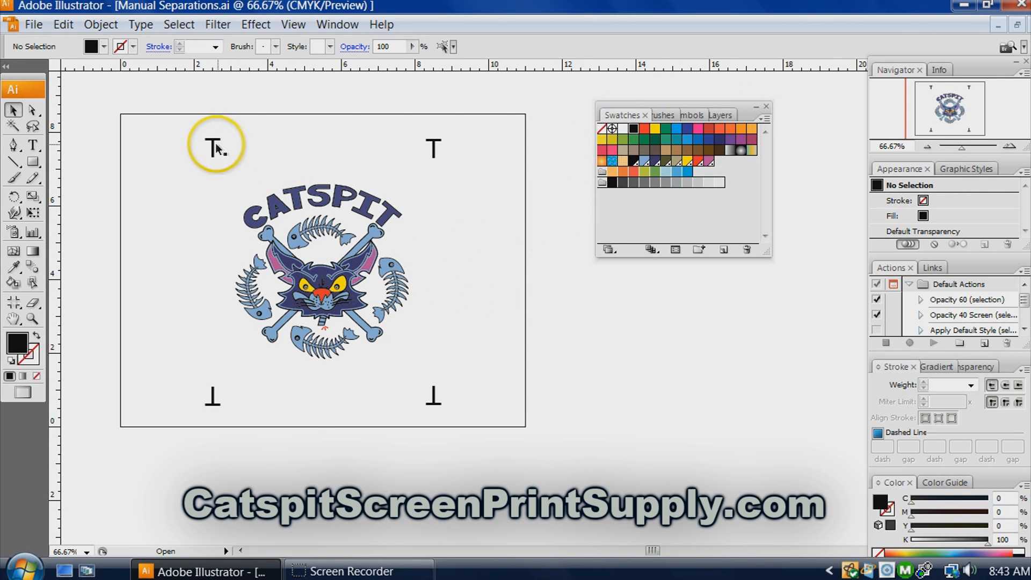
# Select the four T marks and fill them with the [Registration] swatch.
pyautogui.click(210, 149)
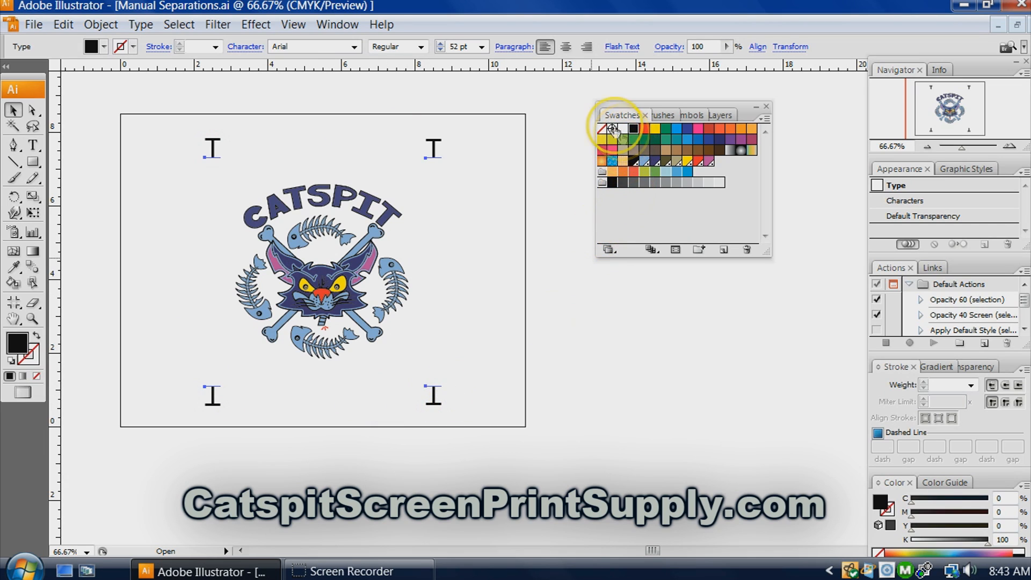
pyautogui.moveTo(615, 131)
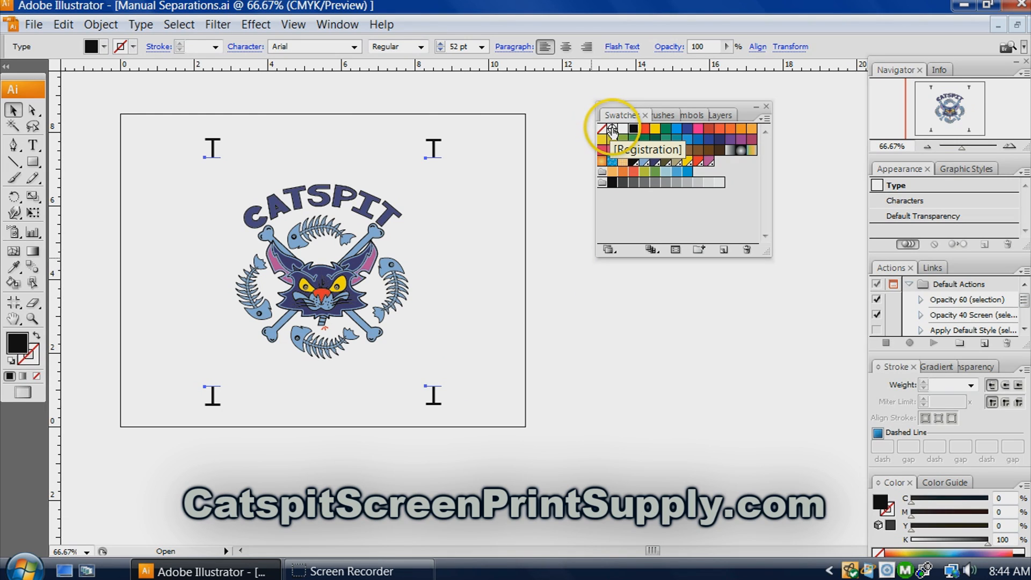
pyautogui.click(612, 129)
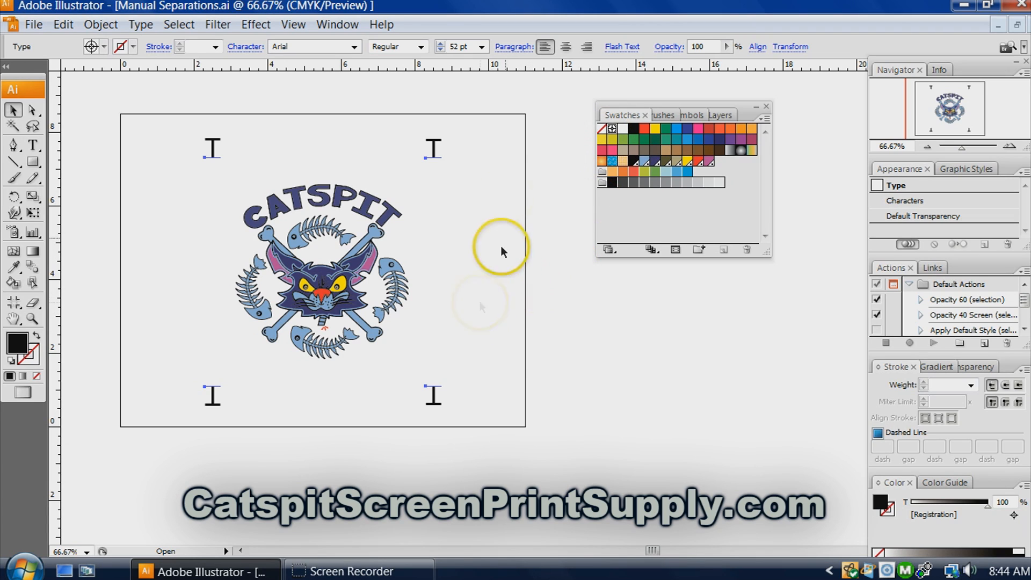
pyautogui.moveTo(478, 283)
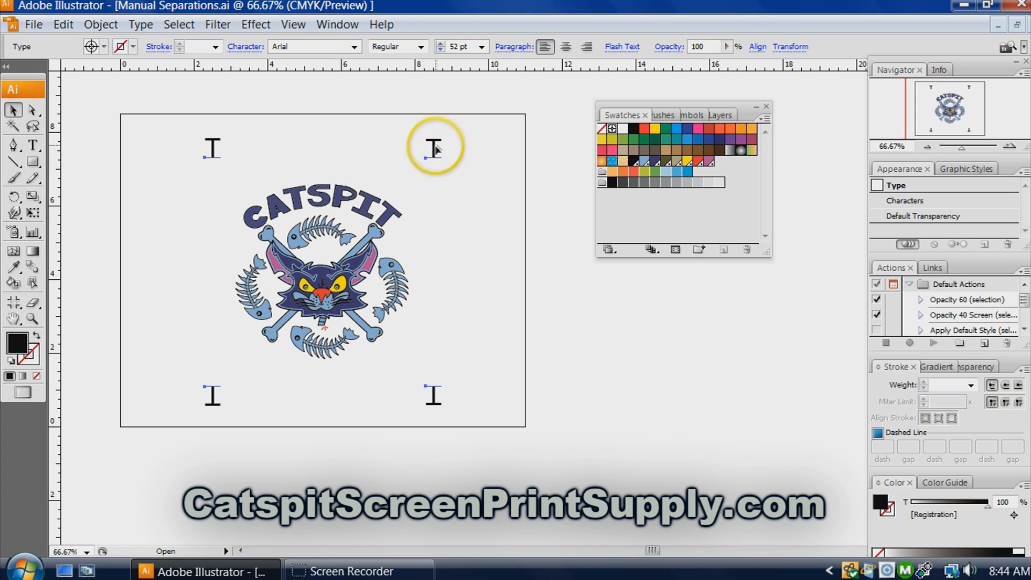
pyautogui.moveTo(463, 175)
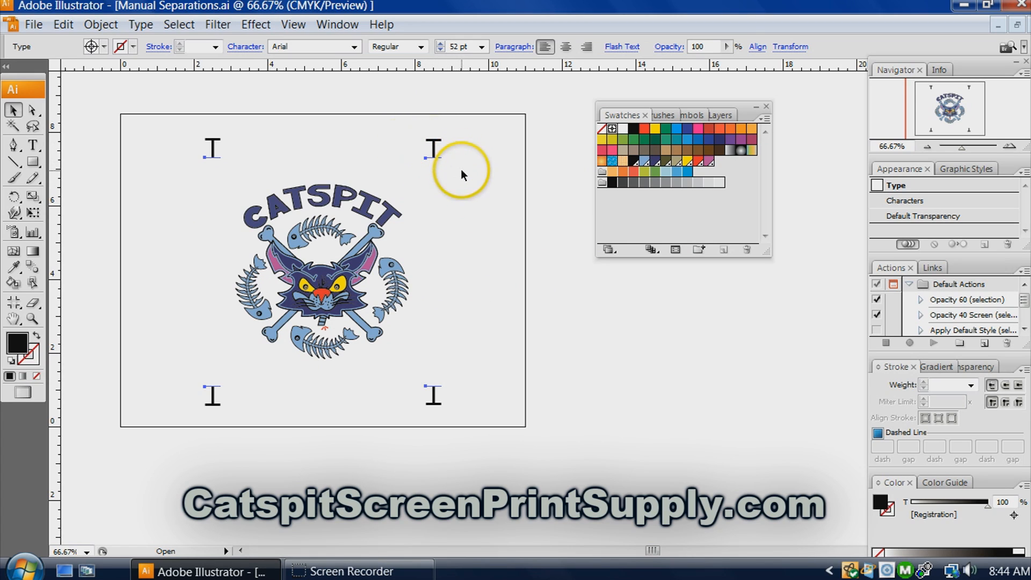
pyautogui.moveTo(493, 165)
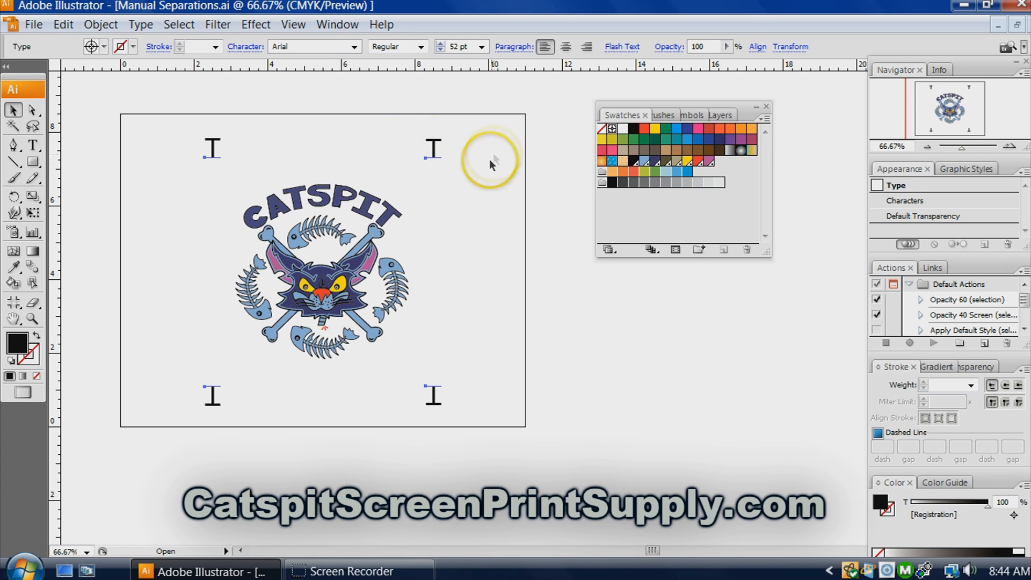
pyautogui.moveTo(461, 231)
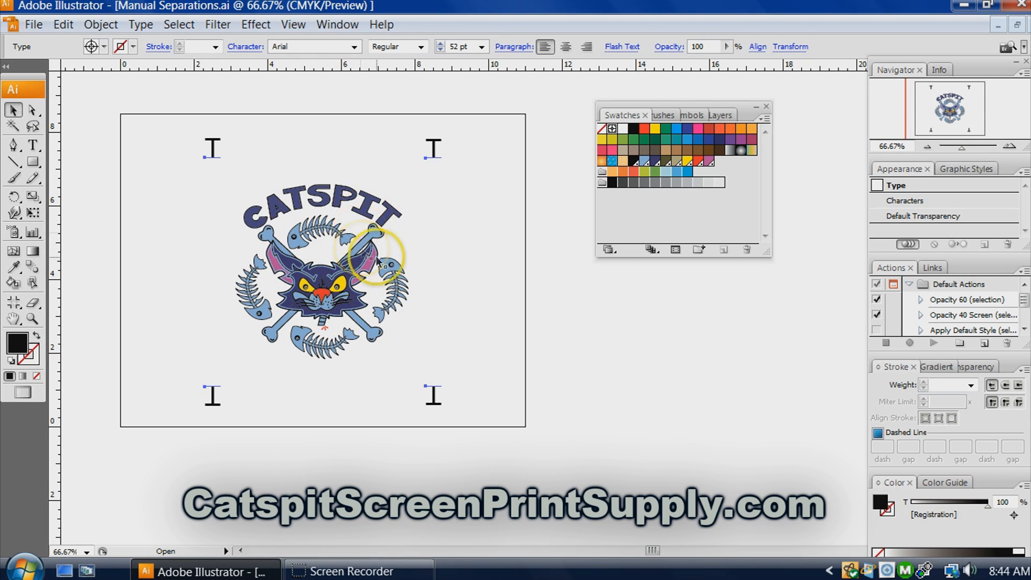
pyautogui.moveTo(415, 119)
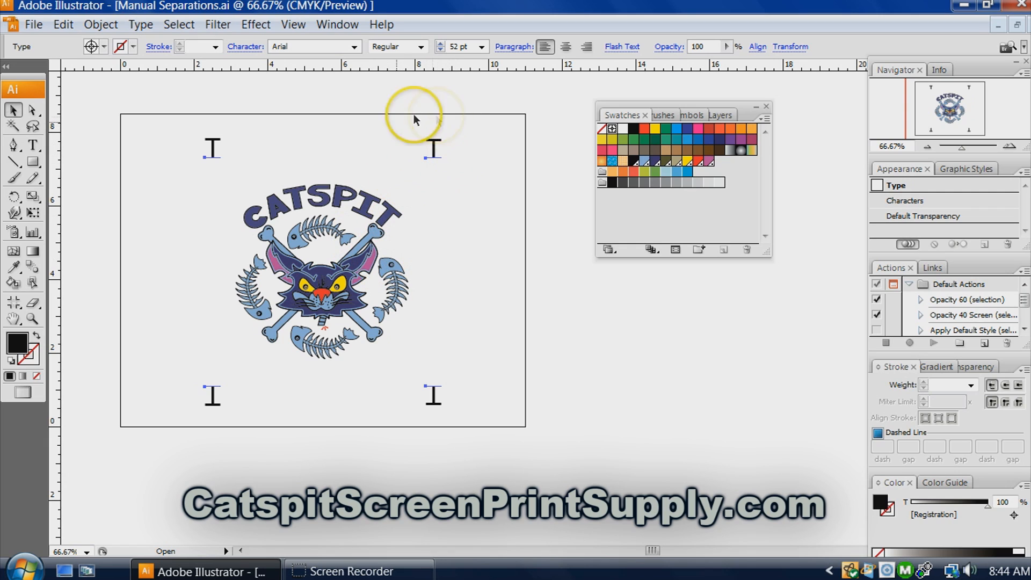
pyautogui.moveTo(376, 152)
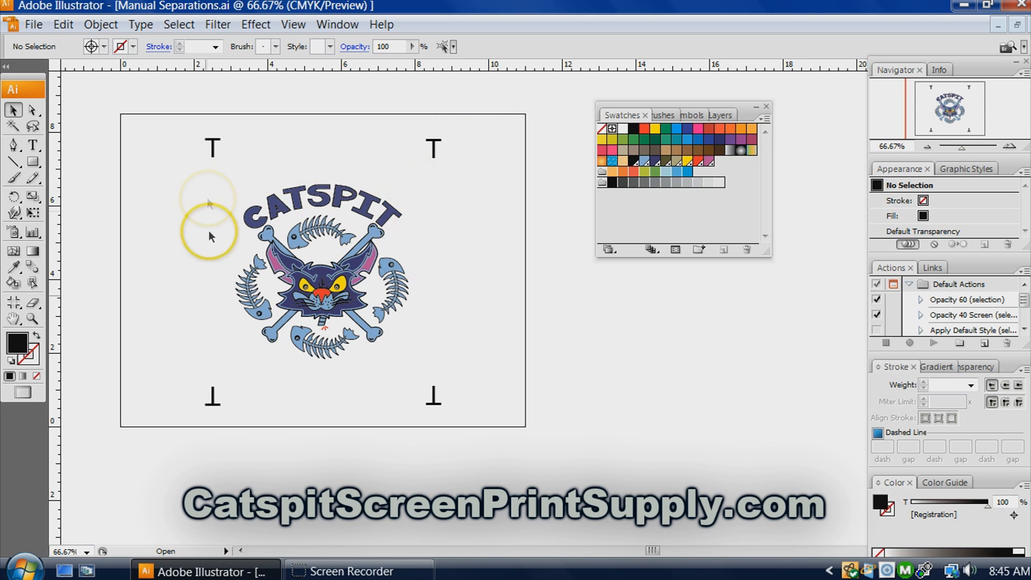
pyautogui.moveTo(375, 337)
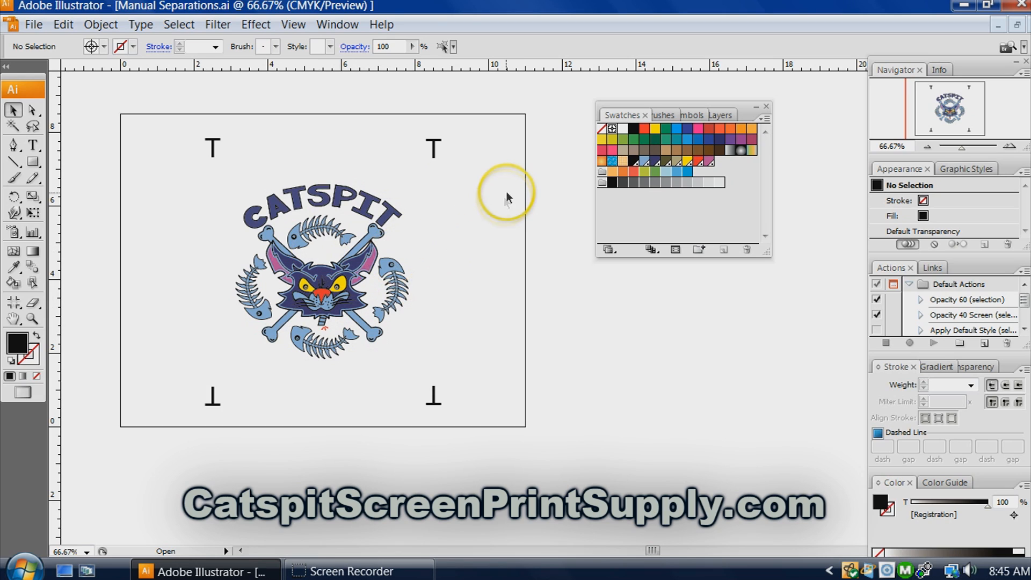
pyautogui.moveTo(238, 204)
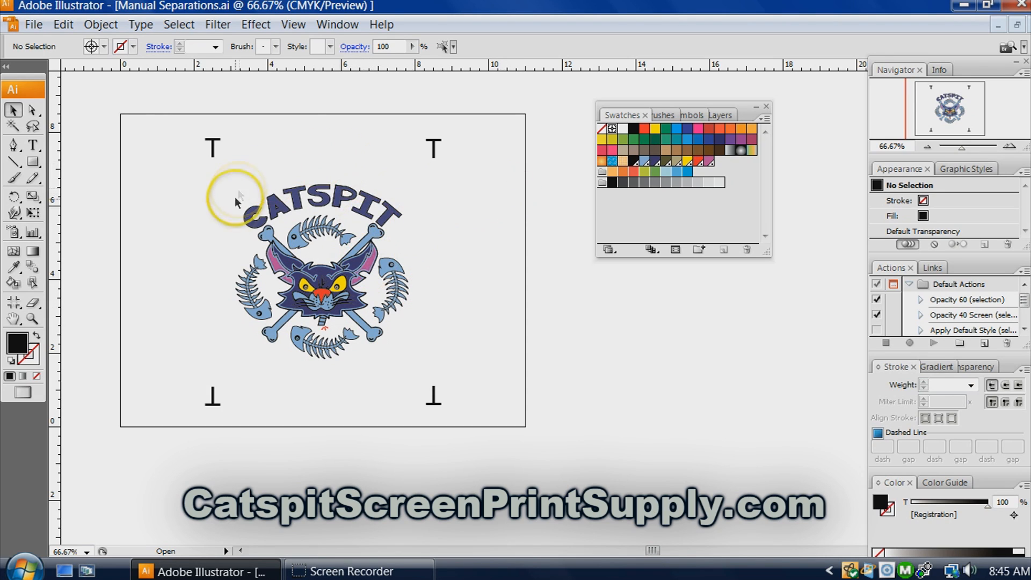
# Drag across the artwork, then switch to the Layers panel showing the Branding layer.
pyautogui.moveTo(237, 197); pyautogui.dragTo(414, 355)
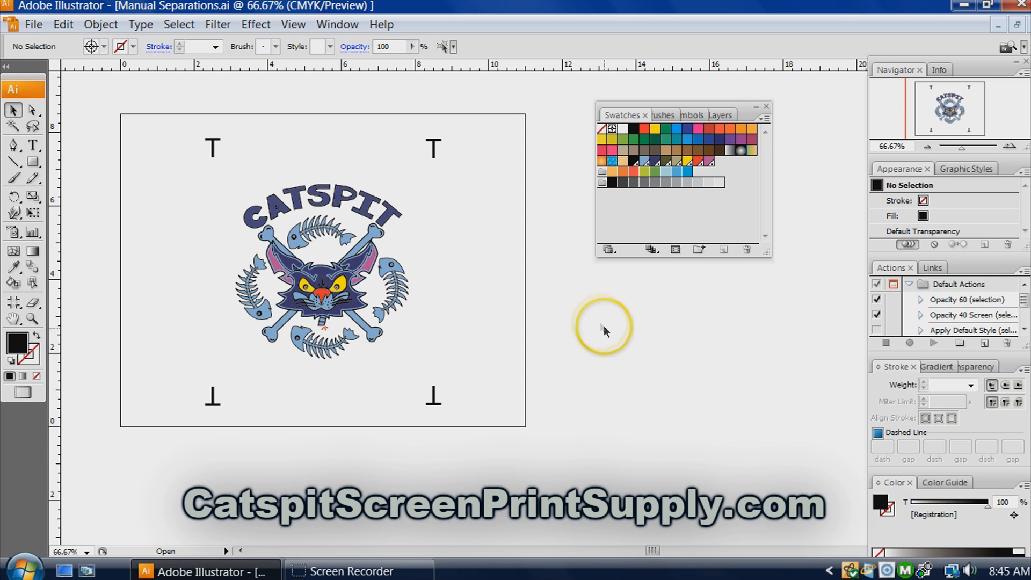
pyautogui.moveTo(657, 218)
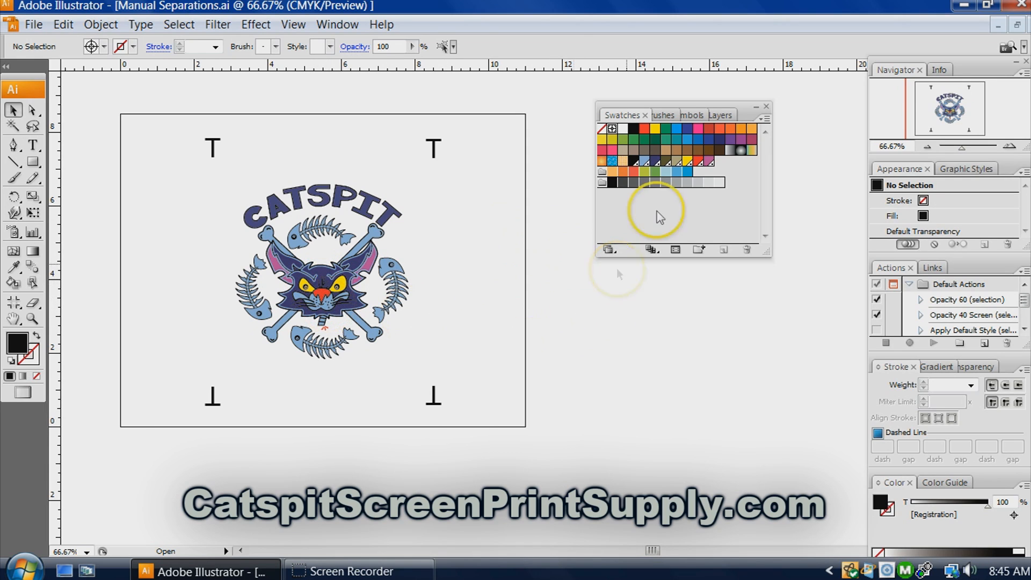
pyautogui.click(722, 114)
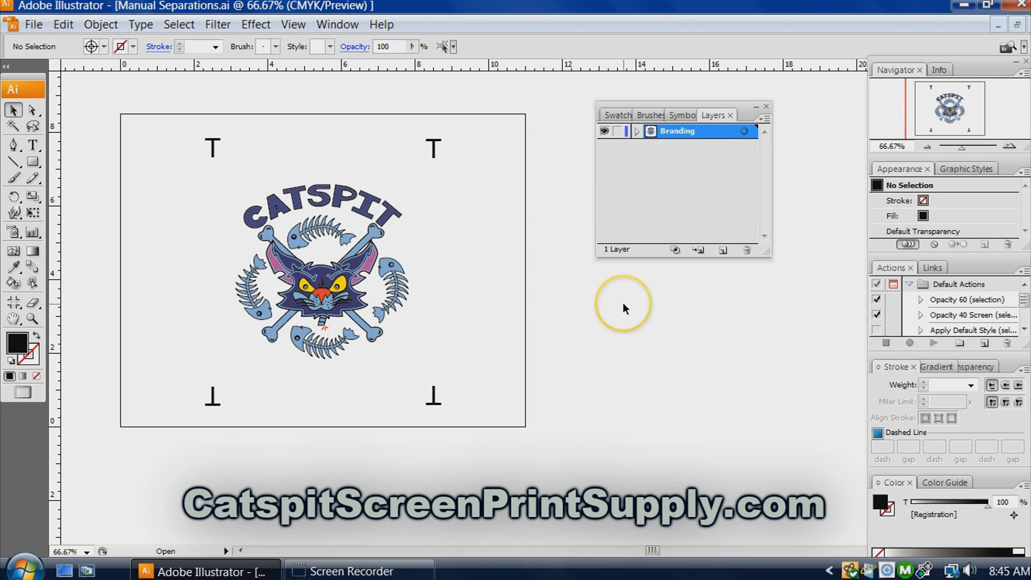